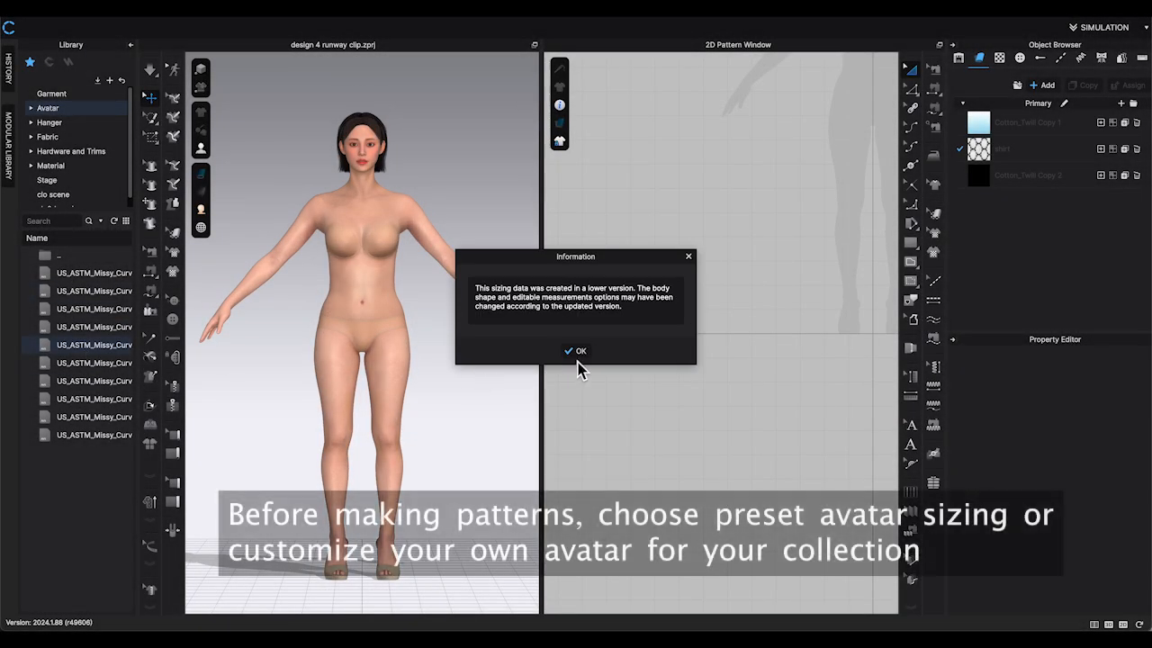
Dismiss the sizing version notice with OK
click(576, 351)
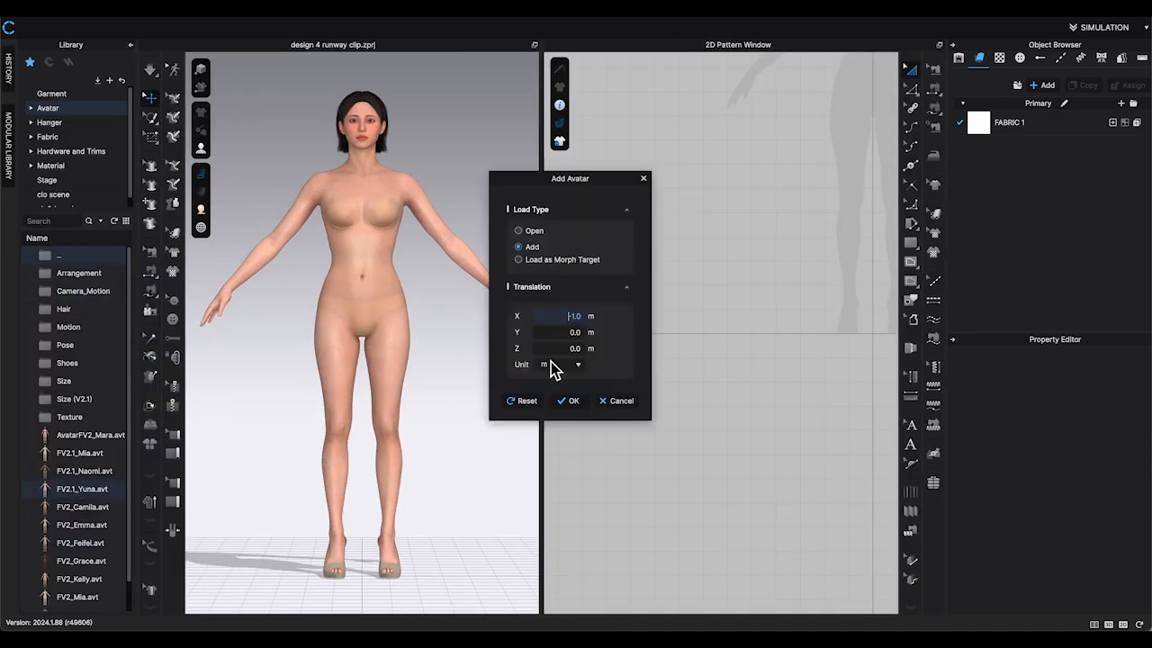
click(573, 399)
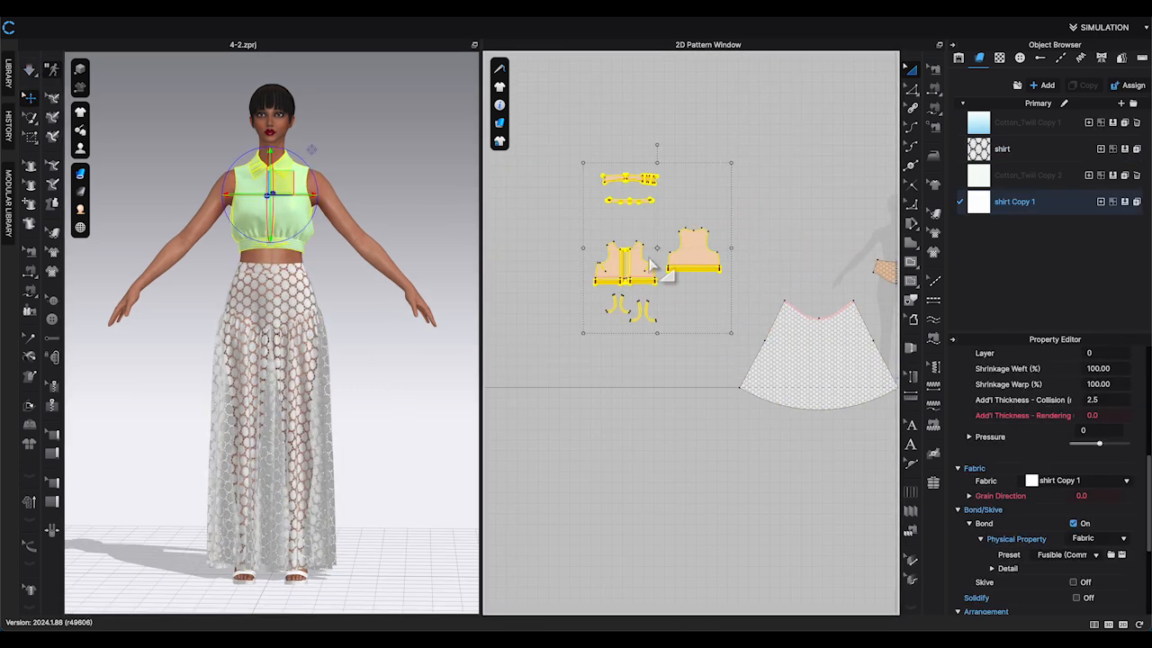
Unfreeze the selected top pattern pieces via the 2D context menu
right_click(648, 261)
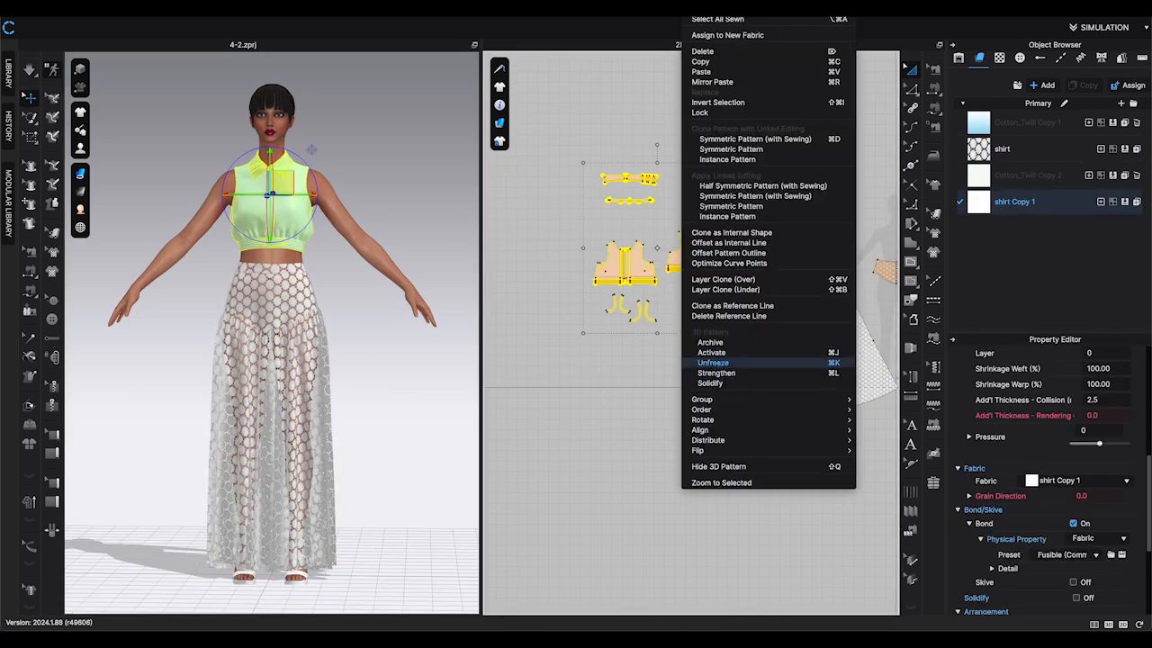
click(713, 364)
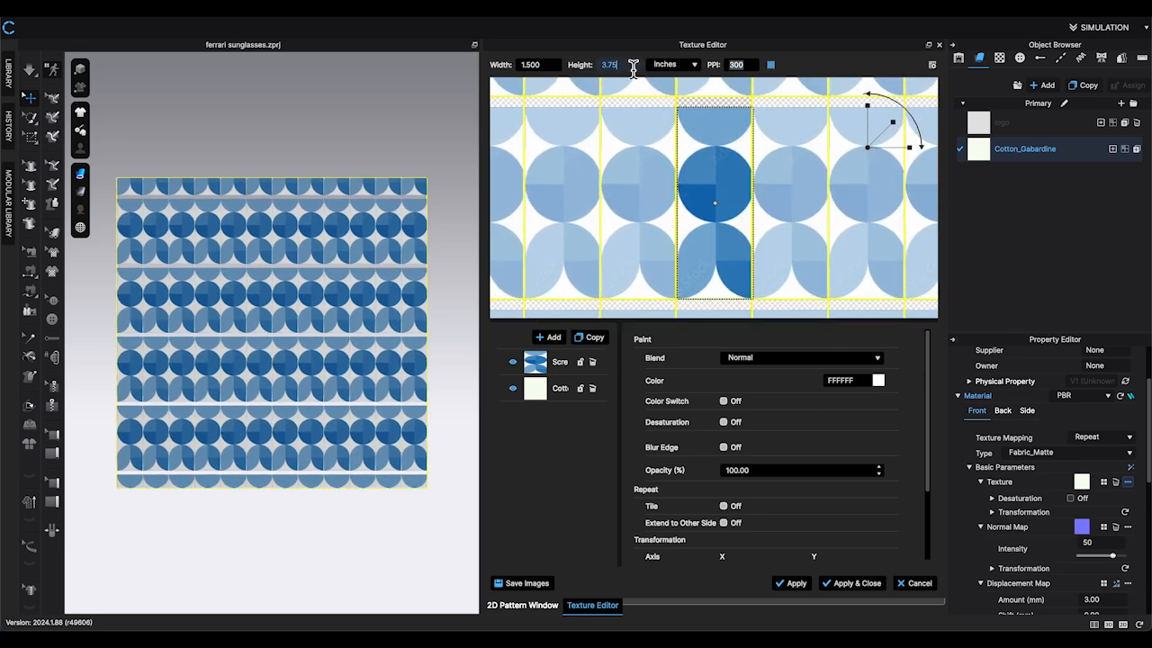
Set the print texture height to 3.800 in and apply the repeating tile to the fabric
text(3.800)
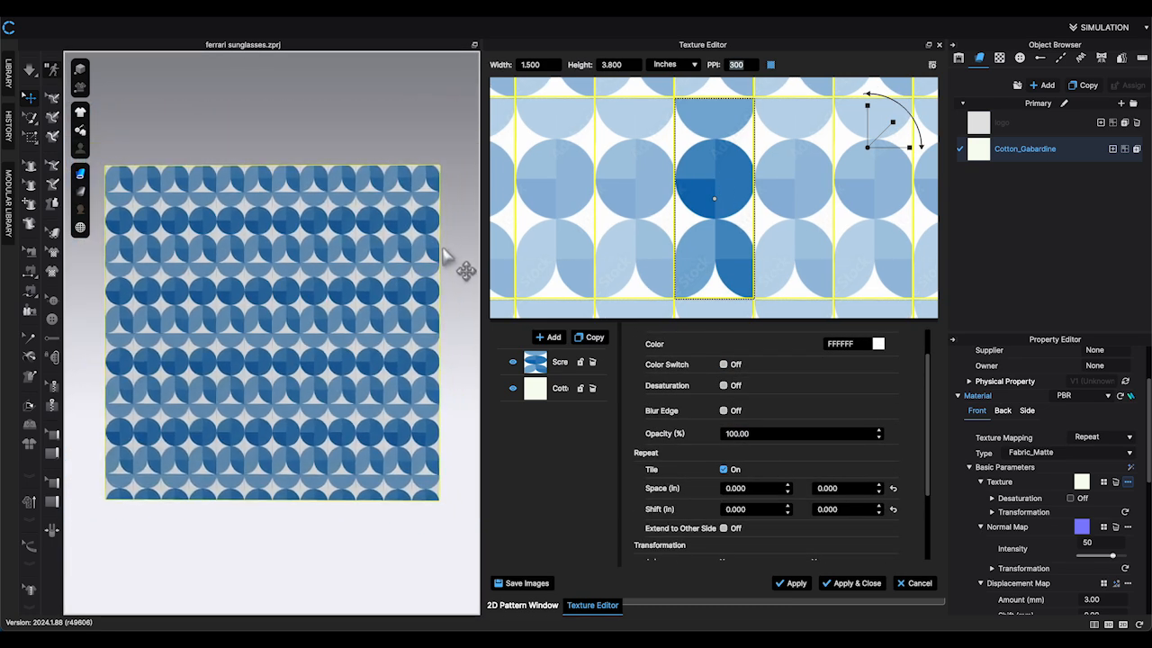
click(850, 583)
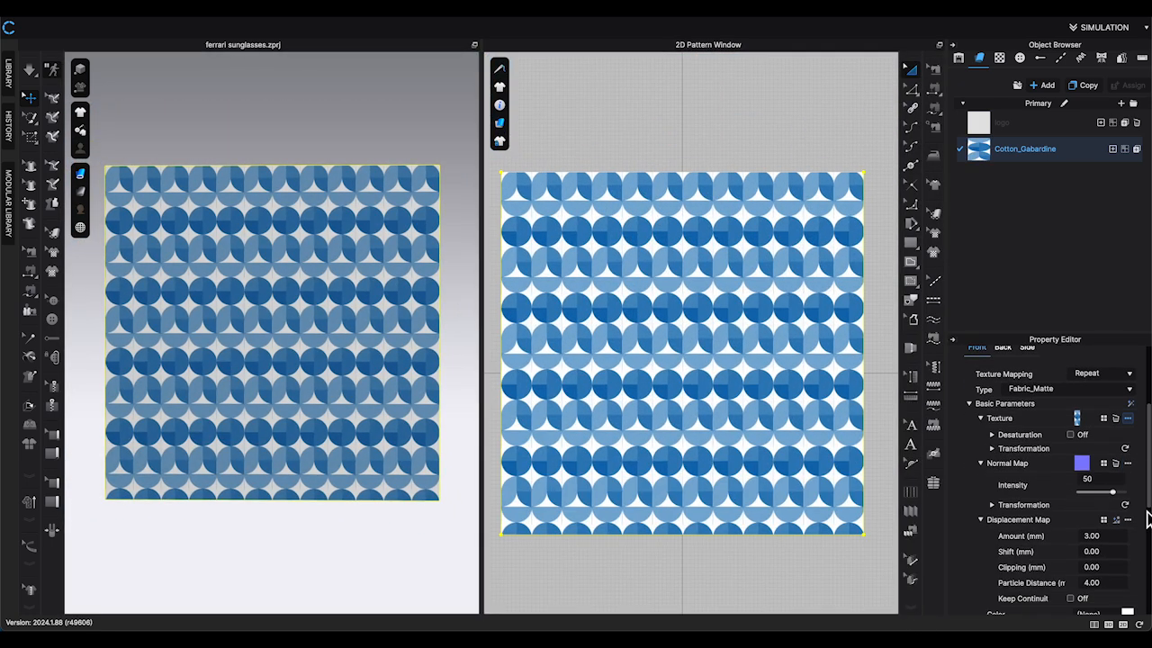